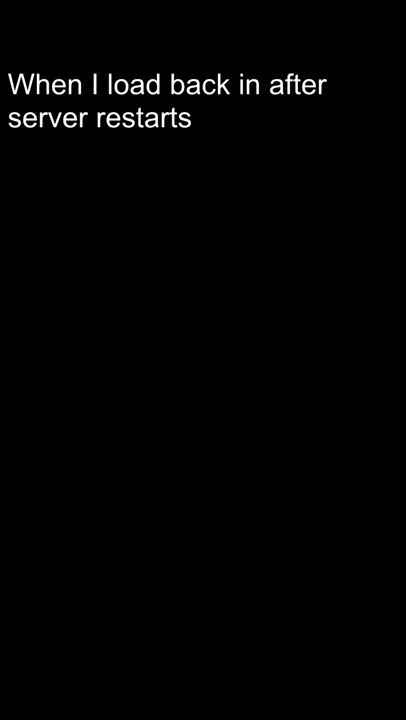
text(and a random player is looting my body)
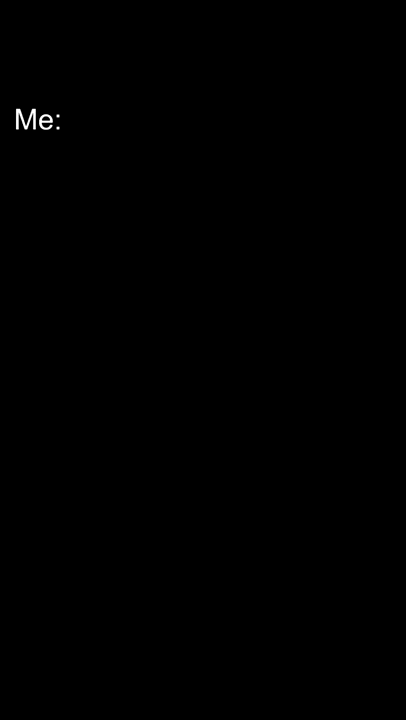
text(ayo can I join your game)
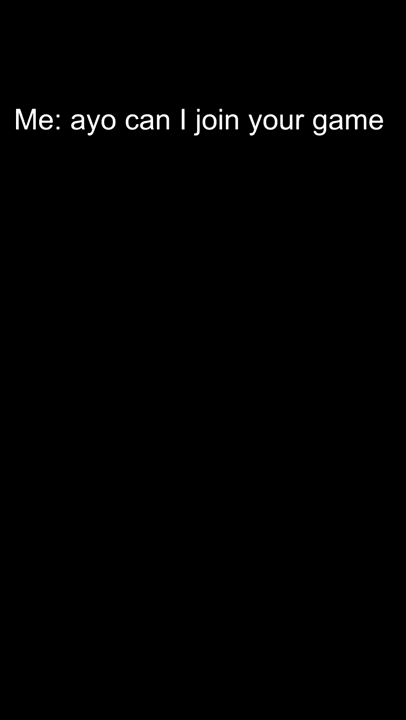
text(him: nah bro we're full)
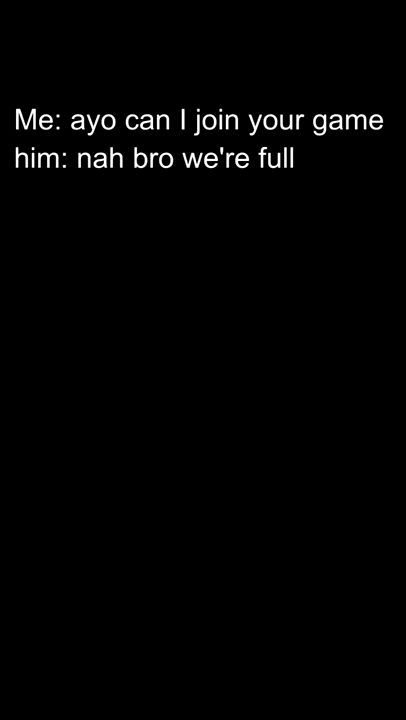